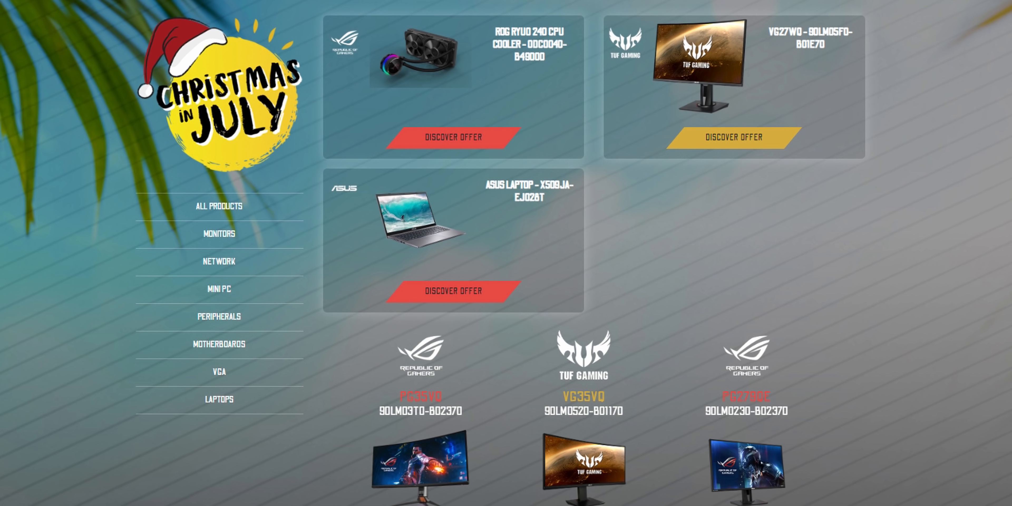
Advance the deals carousel past monitors to the GT301 case, Ryuo 240 cooler and Strix Go headset.
{"action": "scroll", "scroll_direction": "down", "scroll_amount": 3}
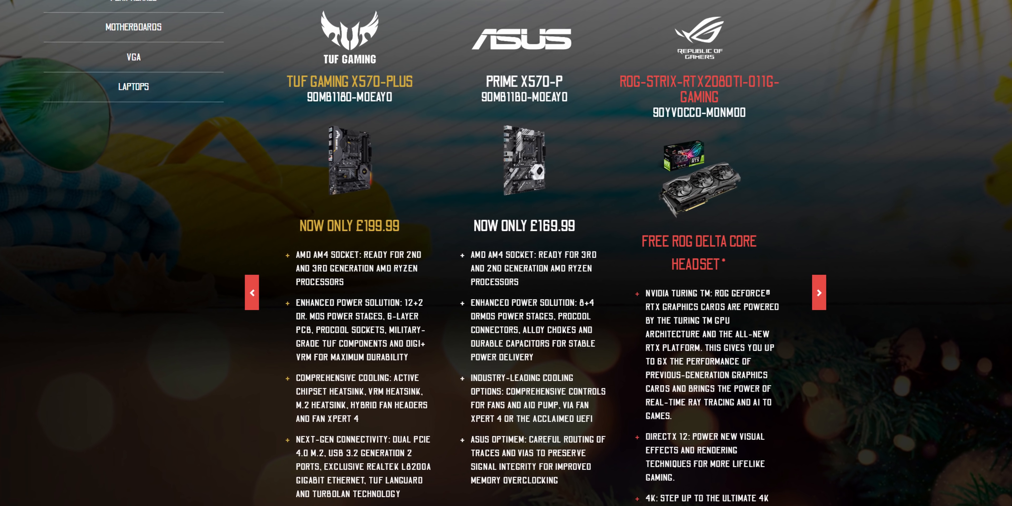
{"action": "left_click", "coordinate": [820, 305]}
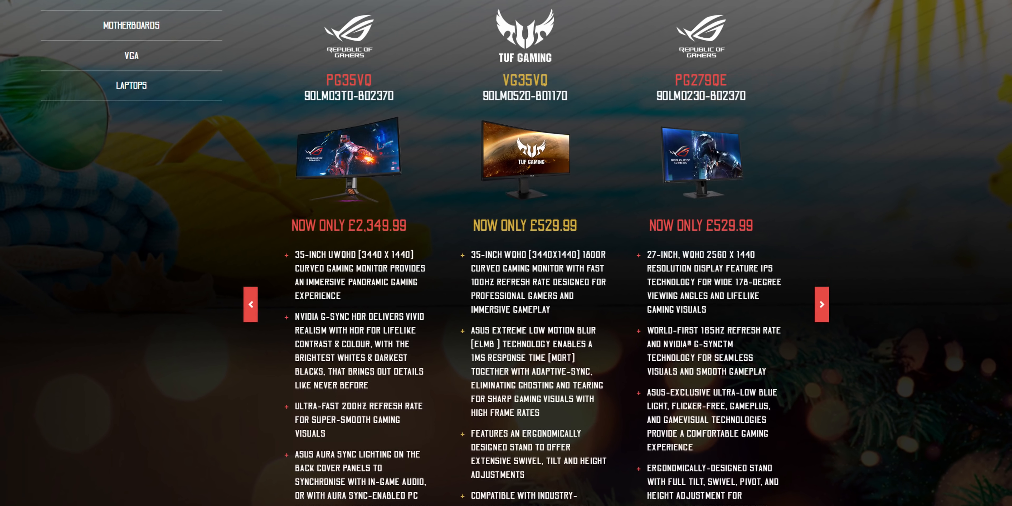
{"action": "scroll", "scroll_direction": "up", "scroll_amount": 3}
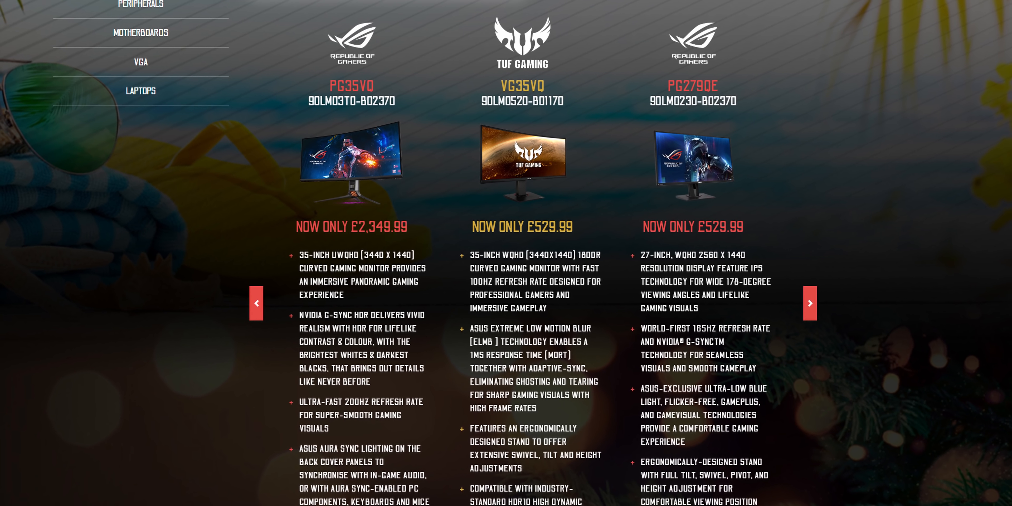
{"action": "left_click", "coordinate": [811, 290]}
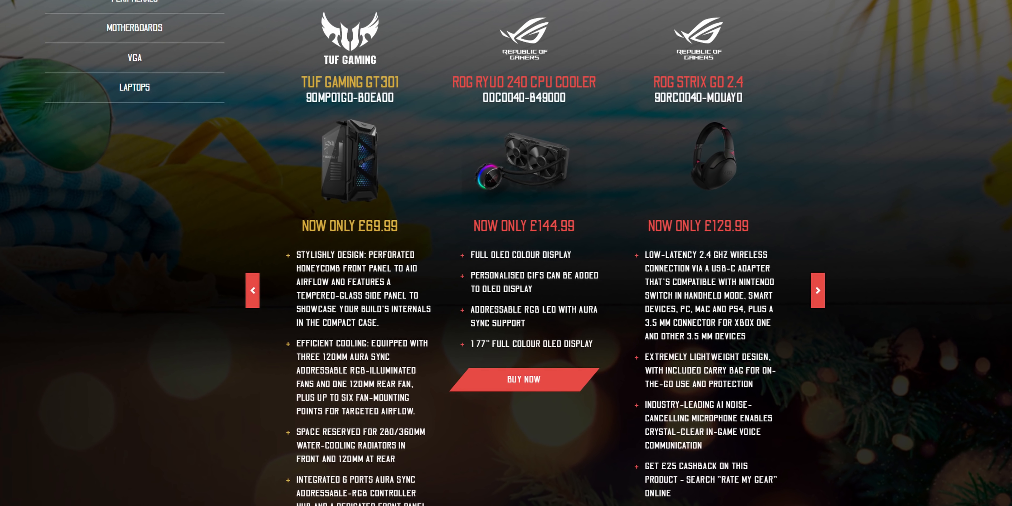
{"action": "scroll", "scroll_direction": "up", "scroll_amount": 3}
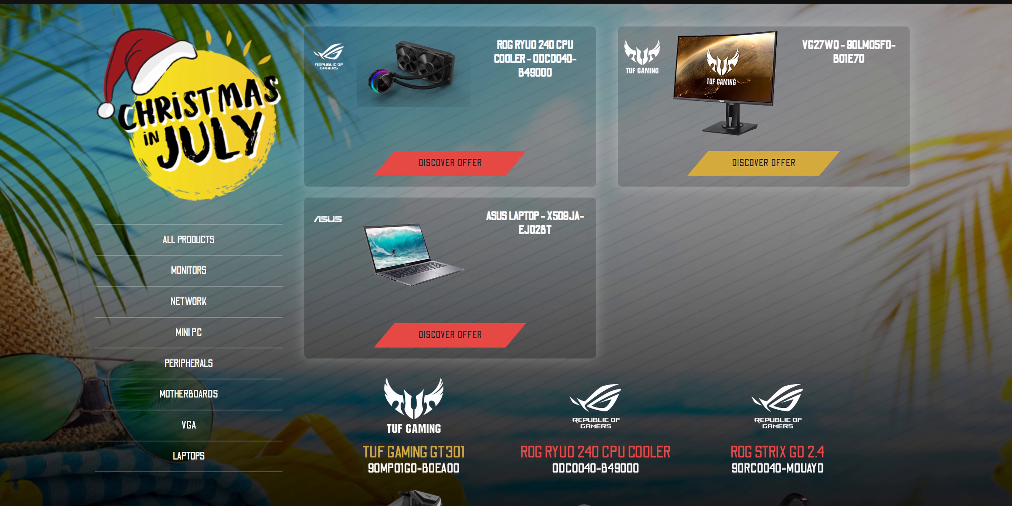